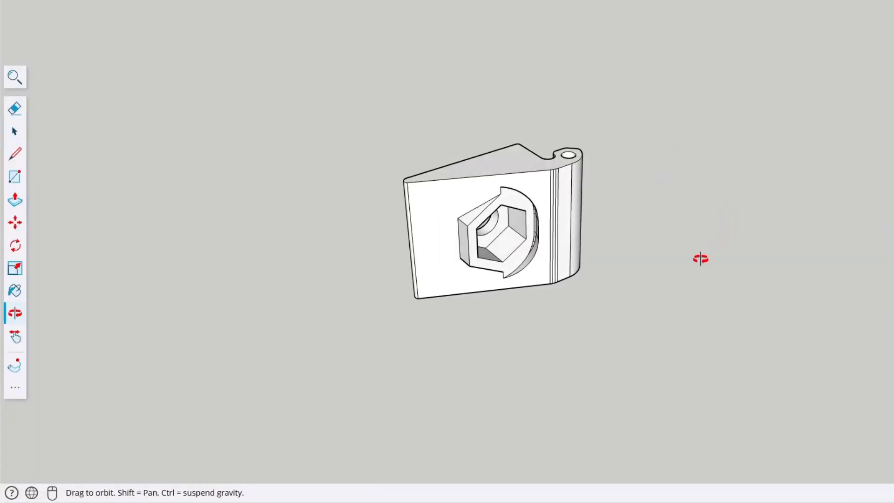
Orbit the bracket to inspect the hex pocket, the edge-on view and the rounded side
{"action": "left_click_drag", "start_coordinate": [700, 258], "coordinate": [365, 45]}
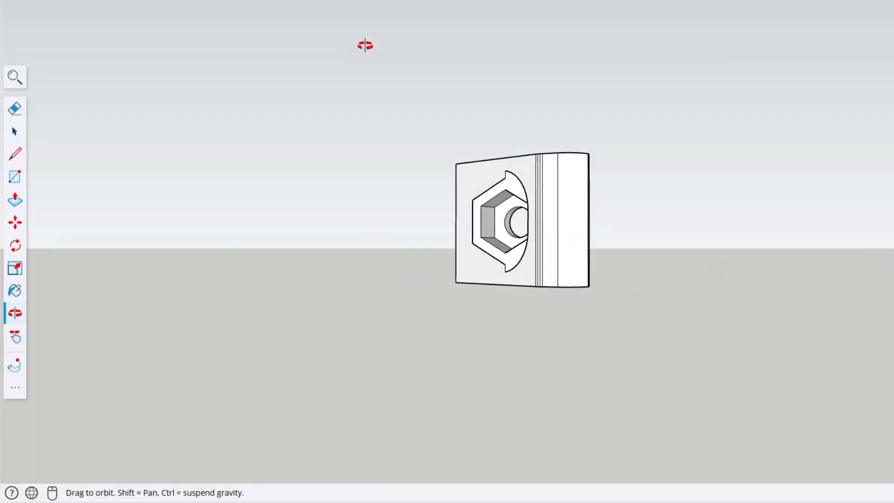
{"action": "left_click_drag", "start_coordinate": [364, 45], "coordinate": [681, 254]}
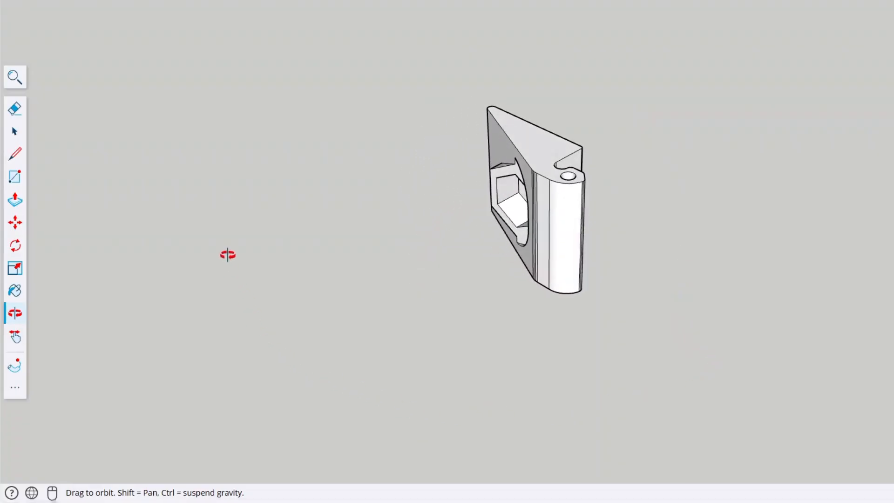
{"action": "left_click_drag", "start_coordinate": [227, 254], "coordinate": [555, 374]}
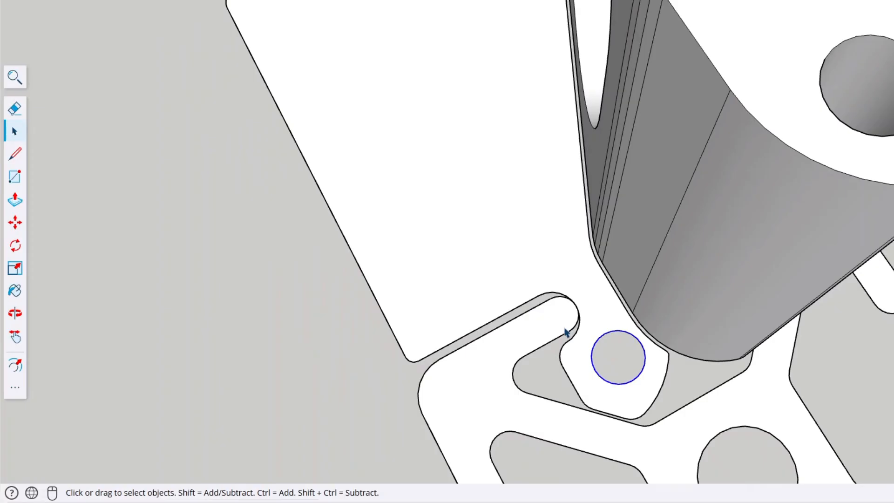
Draw a line from the profile's inner corner, clean up with Select and Push/Pull the new wedge block
{"action": "left_click", "coordinate": [14, 153]}
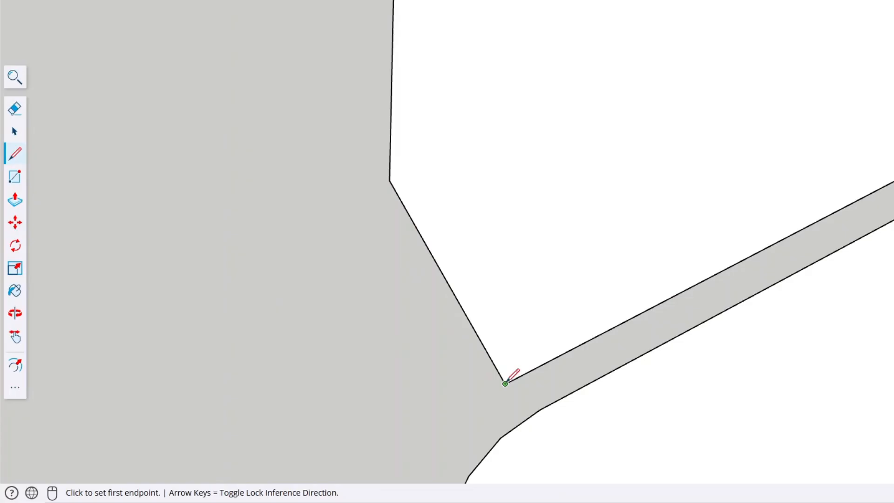
{"action": "left_click", "coordinate": [14, 365]}
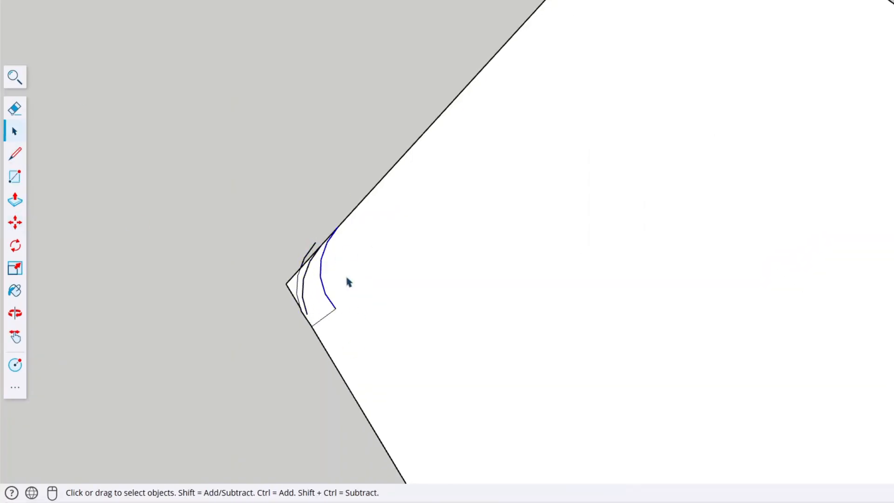
{"action": "left_click", "coordinate": [15, 386]}
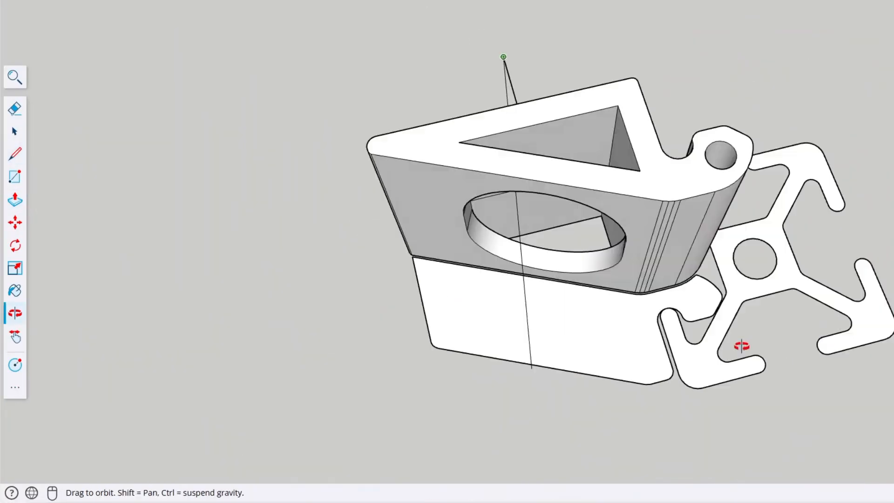
{"action": "left_click", "coordinate": [15, 176]}
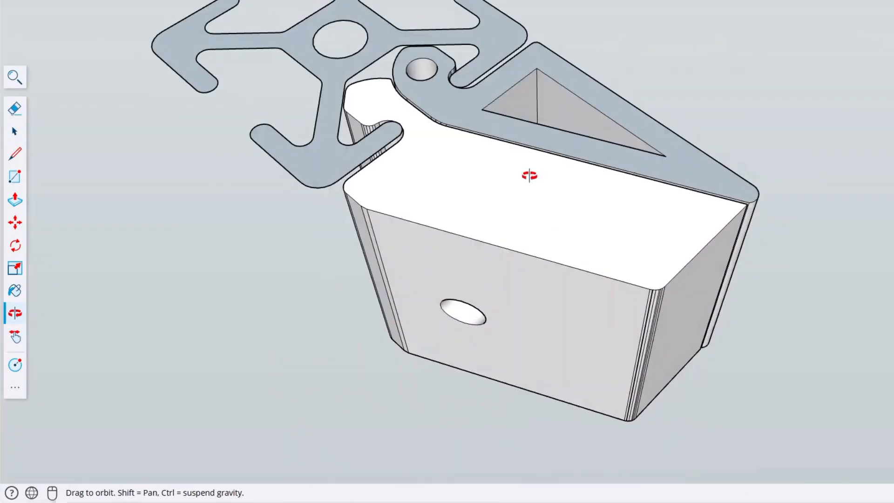
Make the bracket a component named 'half track wedge mount A'
{"action": "left_click_drag", "start_coordinate": [527, 175], "coordinate": [499, 206]}
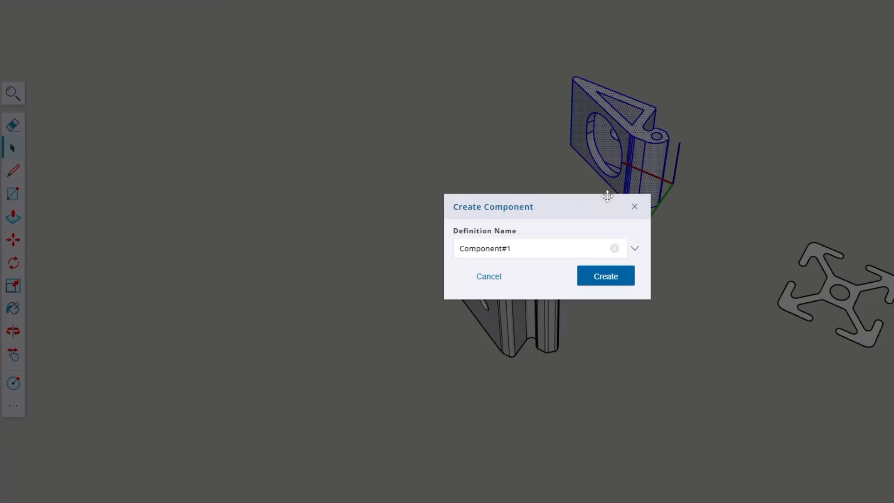
{"action": "type", "text": "half track wedge mount A"}
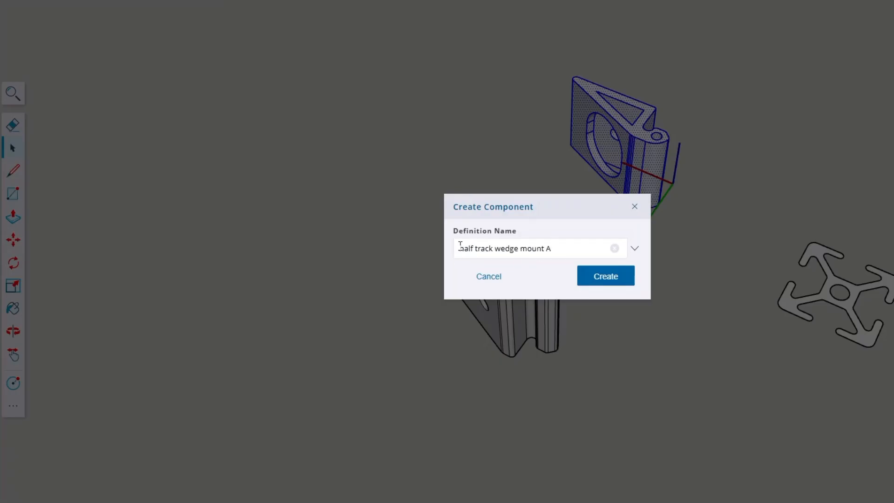
{"action": "left_click", "coordinate": [605, 275]}
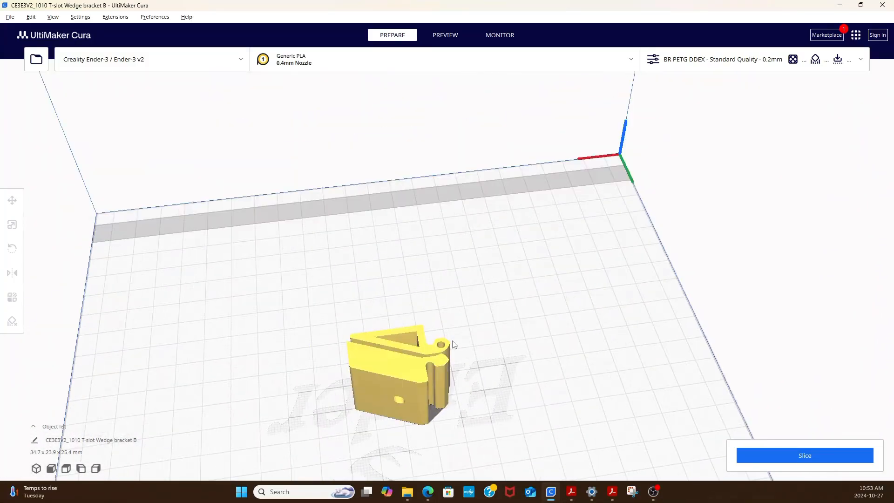
Slice the bracket, set Z Seam Position to Left in Print settings and slice again
{"action": "left_click", "coordinate": [445, 34]}
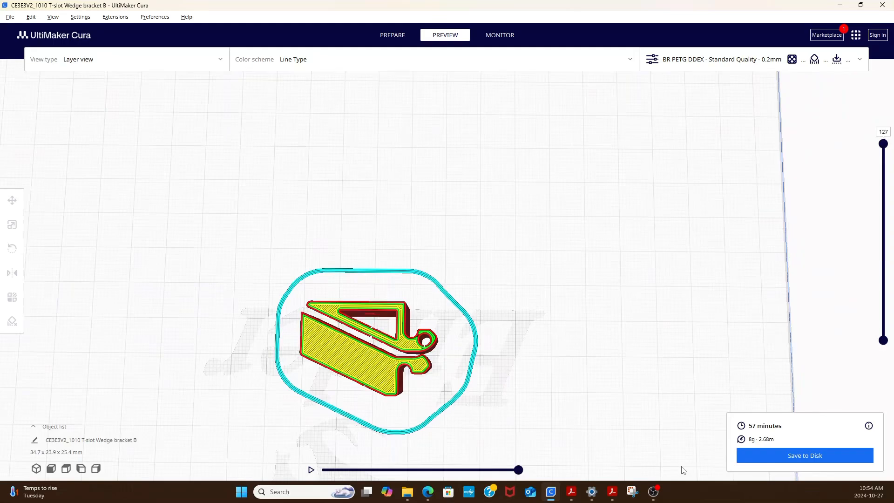
{"action": "left_click", "coordinate": [392, 35]}
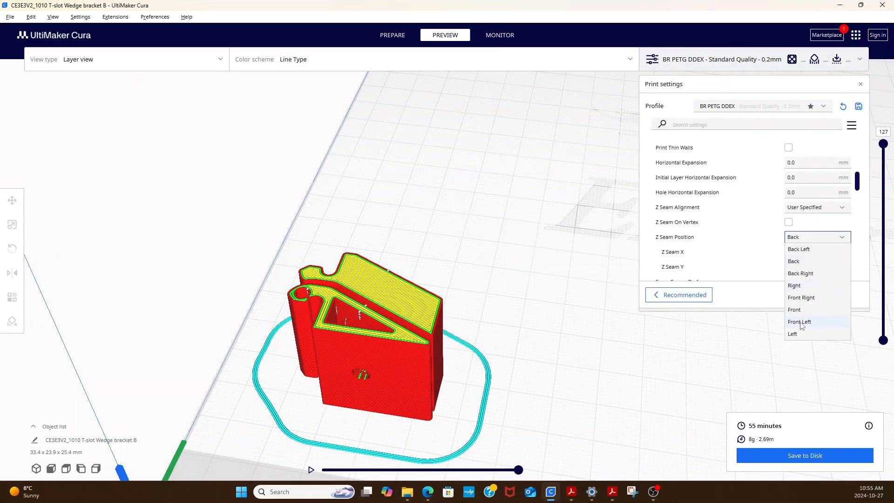
{"action": "left_click", "coordinate": [792, 334]}
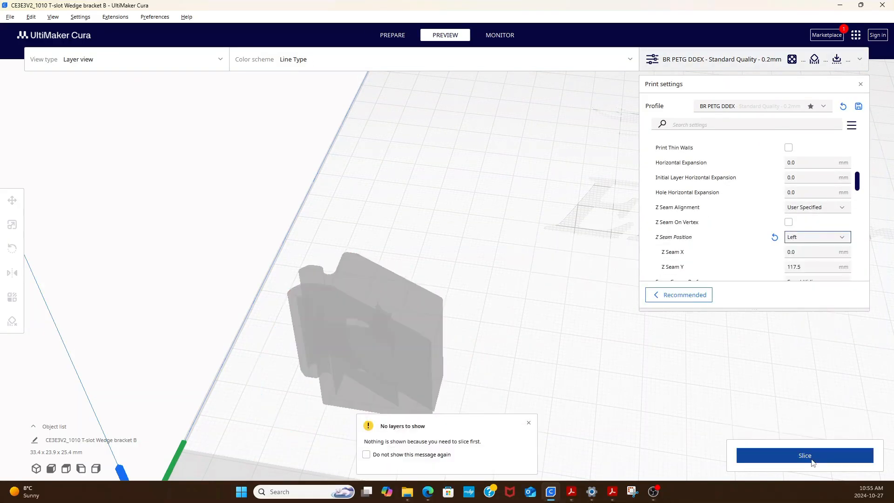
{"action": "left_click", "coordinate": [804, 455]}
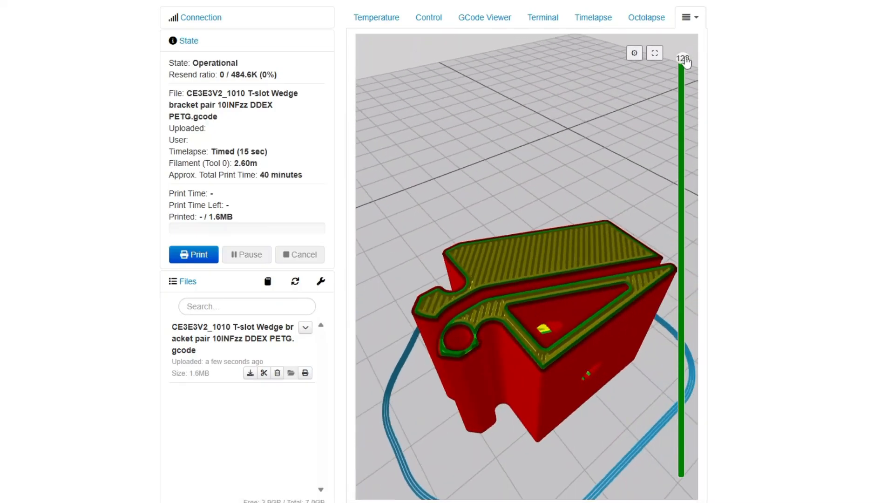
Drag the GCode Viewer layer slider down to expose the bracket's internal infill
{"action": "left_click_drag", "start_coordinate": [681, 63], "coordinate": [682, 121]}
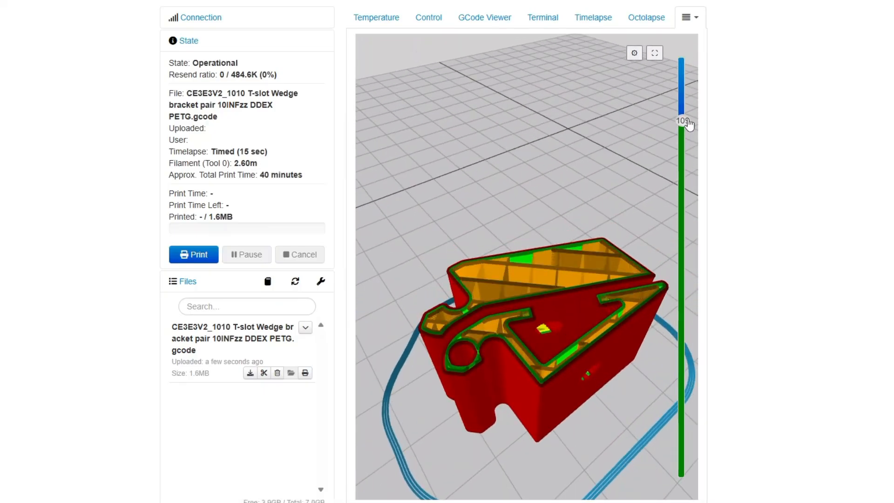
{"action": "left_click_drag", "start_coordinate": [680, 120], "coordinate": [679, 274]}
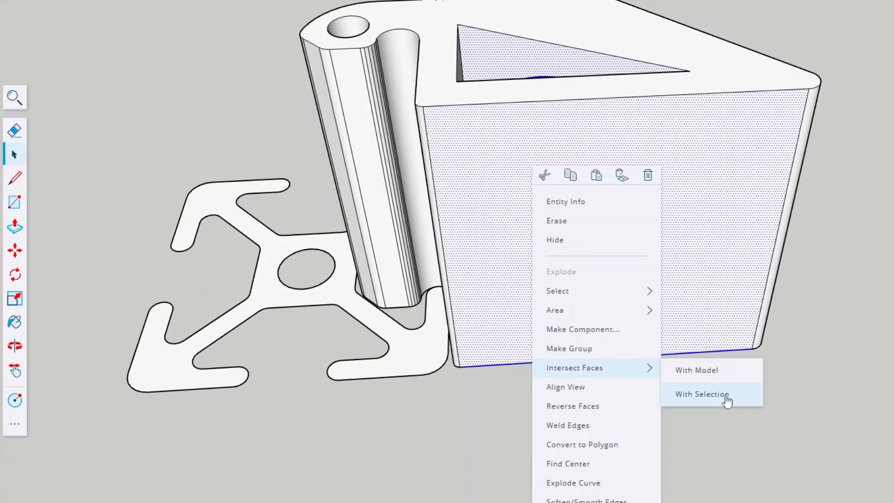
Intersect the bracket's faces with the selected rail profile
{"action": "left_click", "coordinate": [702, 394]}
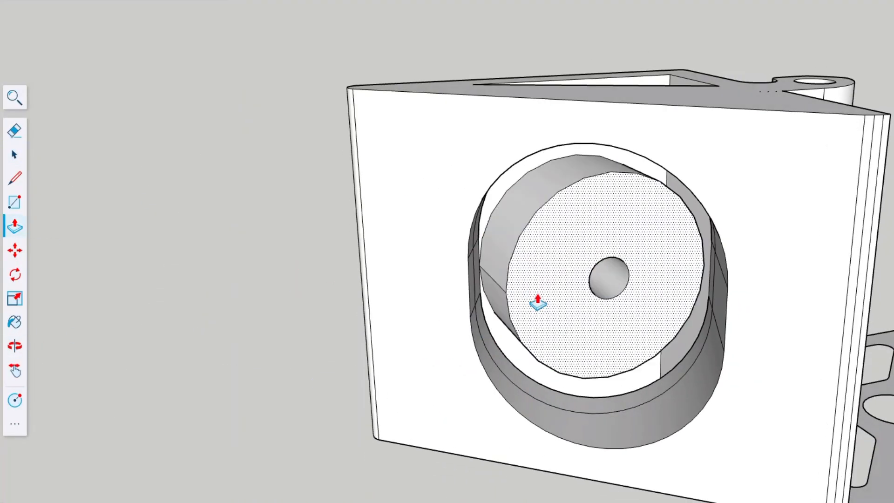